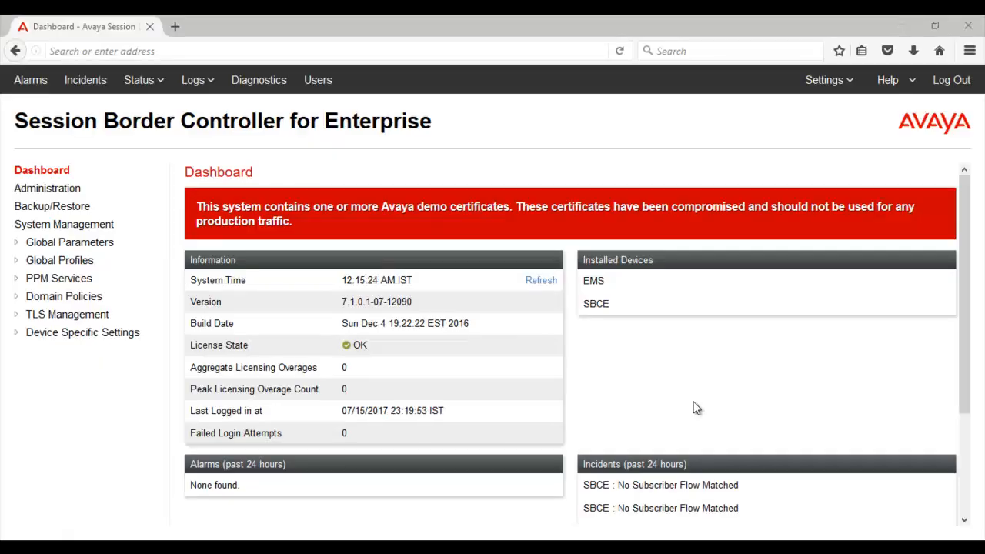
mouse_move(69, 242)
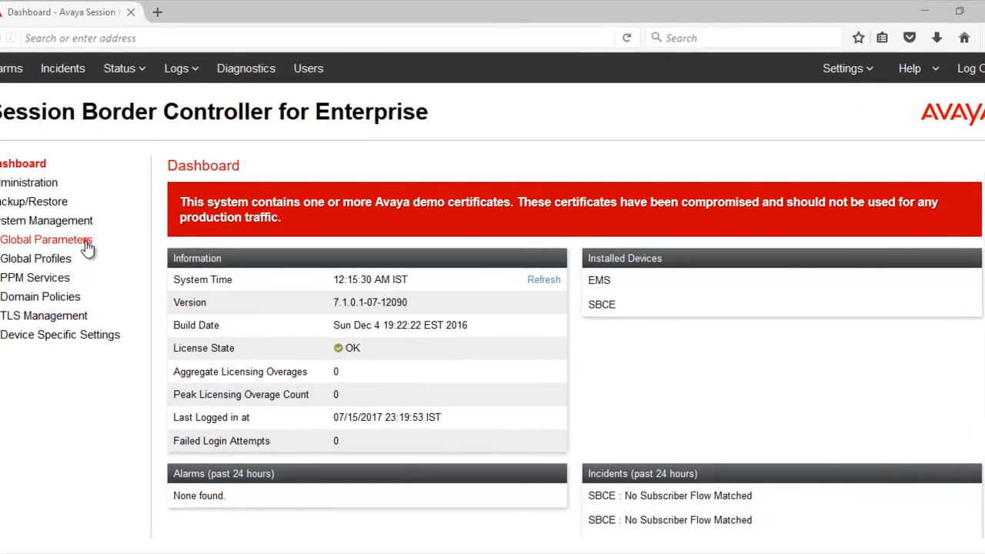
Expand Global Parameters and show the User Agents list.
left_click(47, 239)
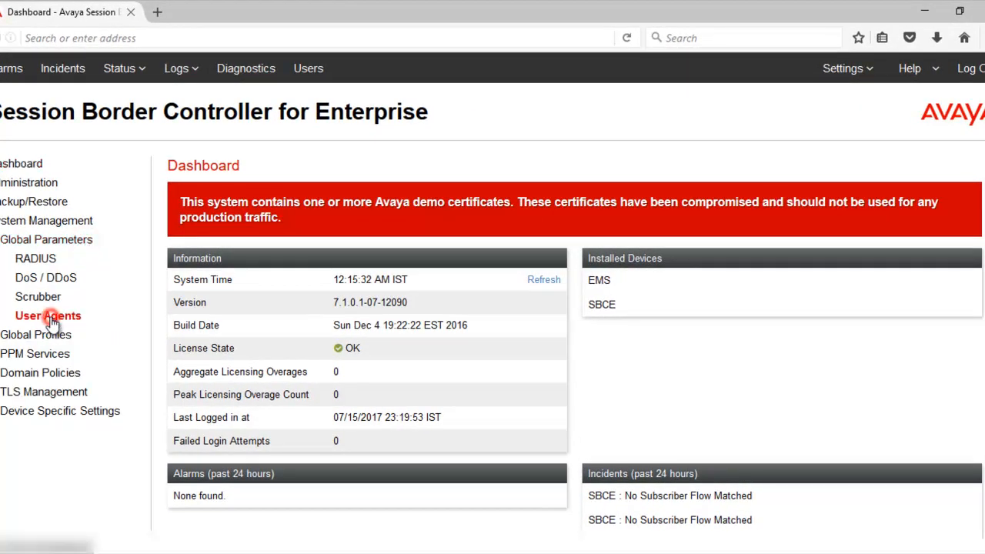
left_click(48, 316)
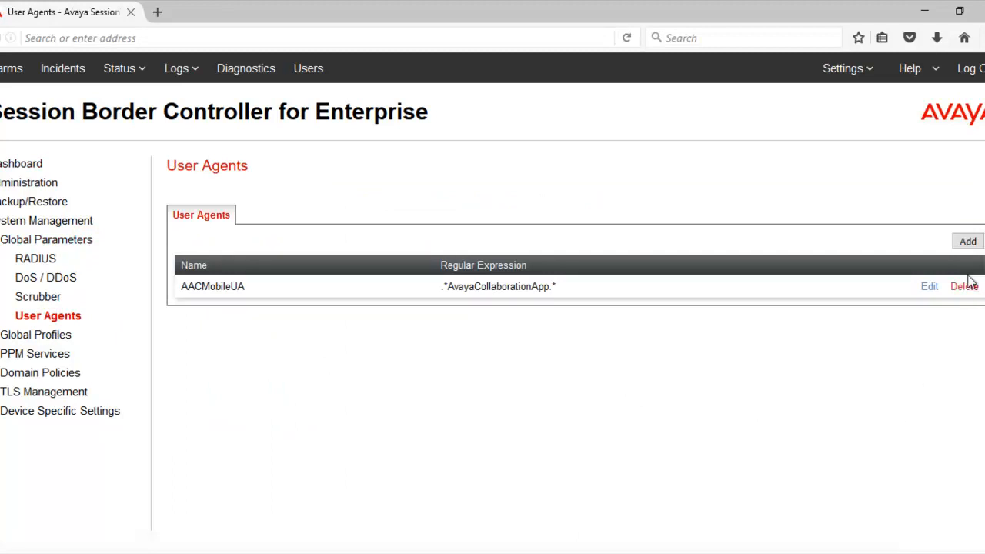
Add user agent 'Avaya Communicator' with regular expression '.*Avaya Communicator*.'.
left_click(967, 241)
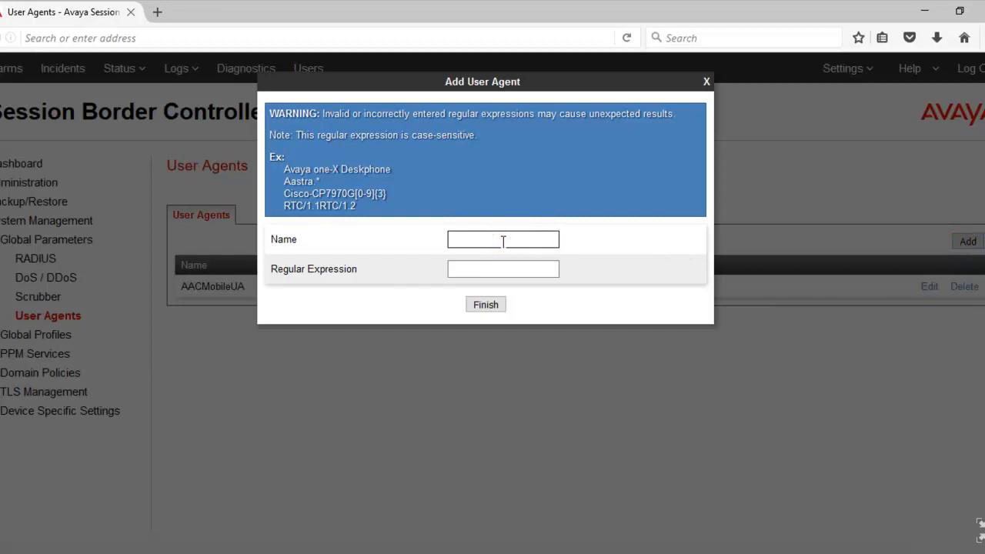
type("Avaya Comm")
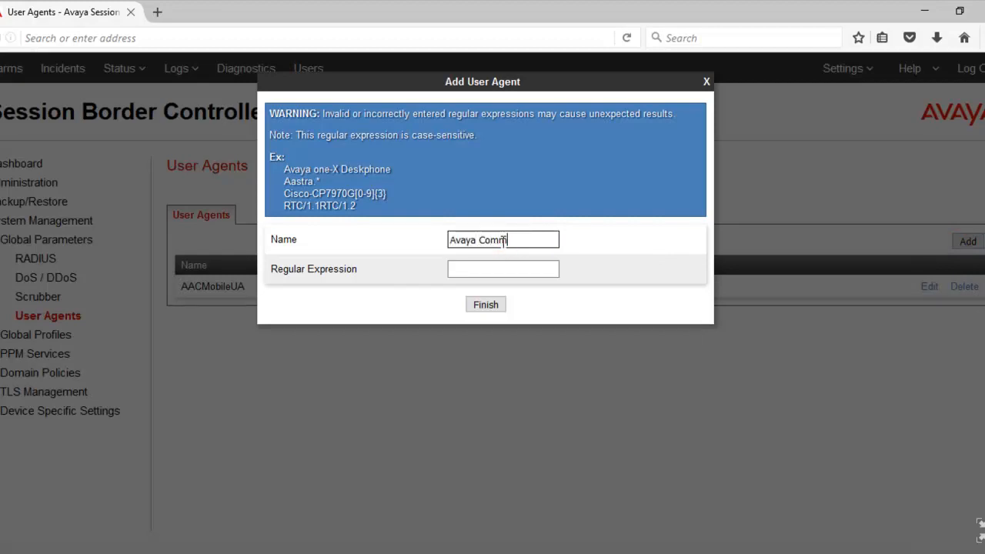
type("unicator")
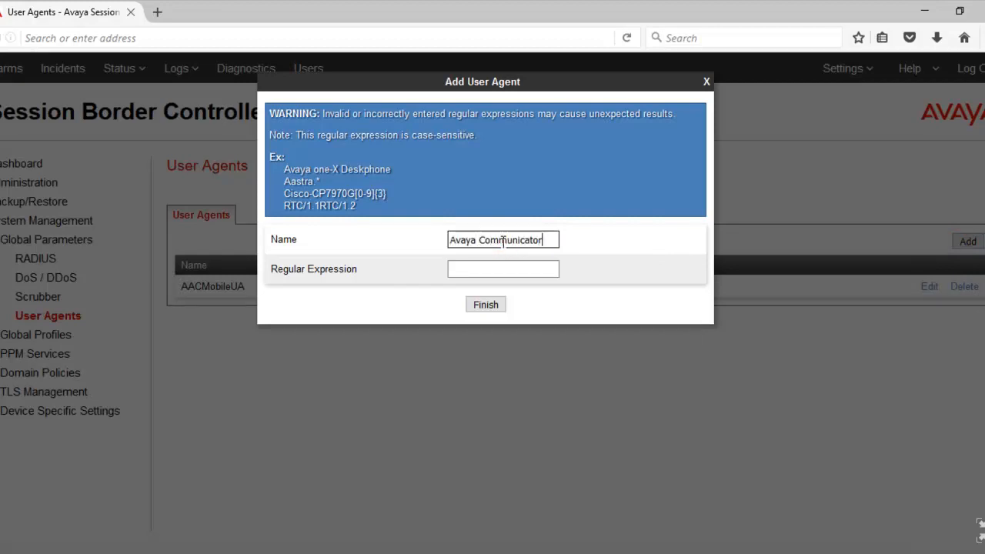
left_click(503, 268)
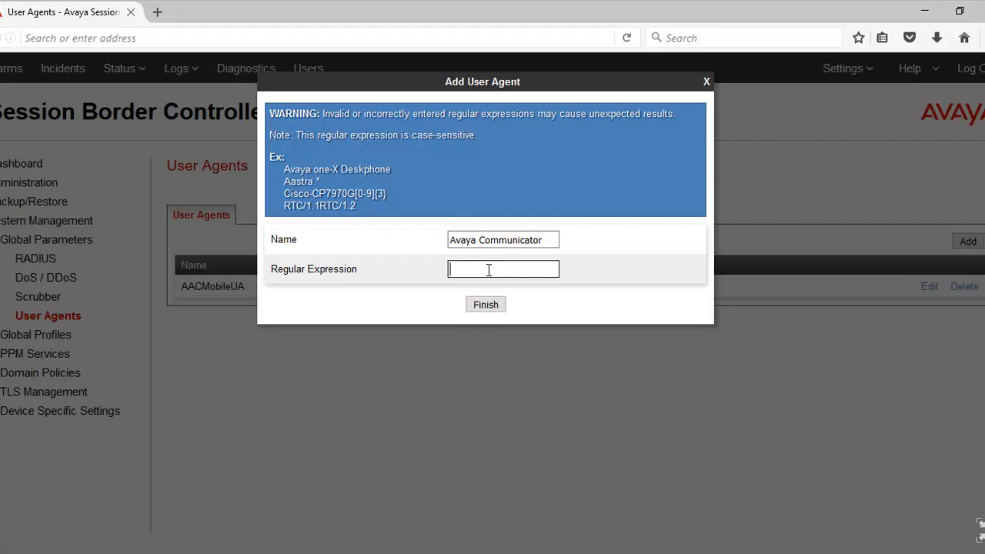
type(".")
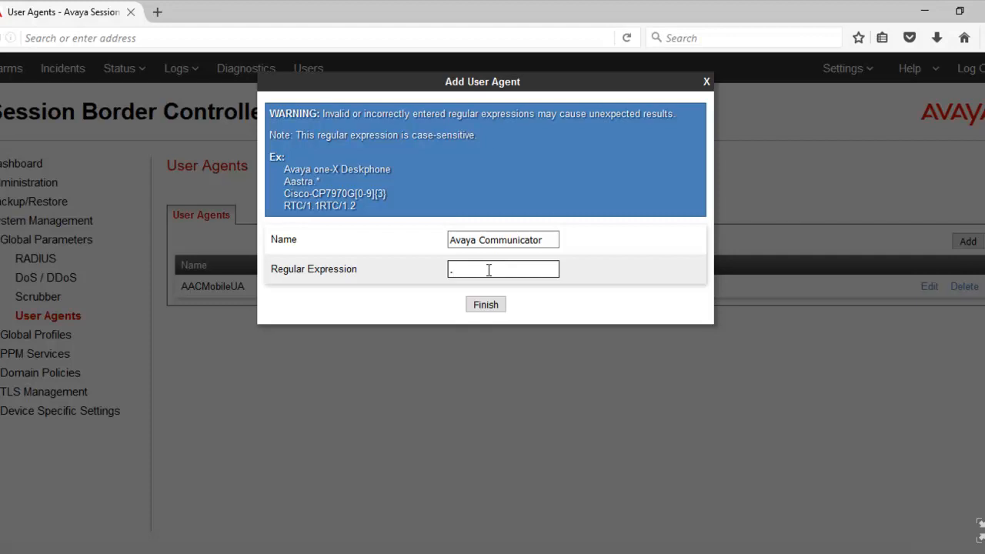
type("*Ava")
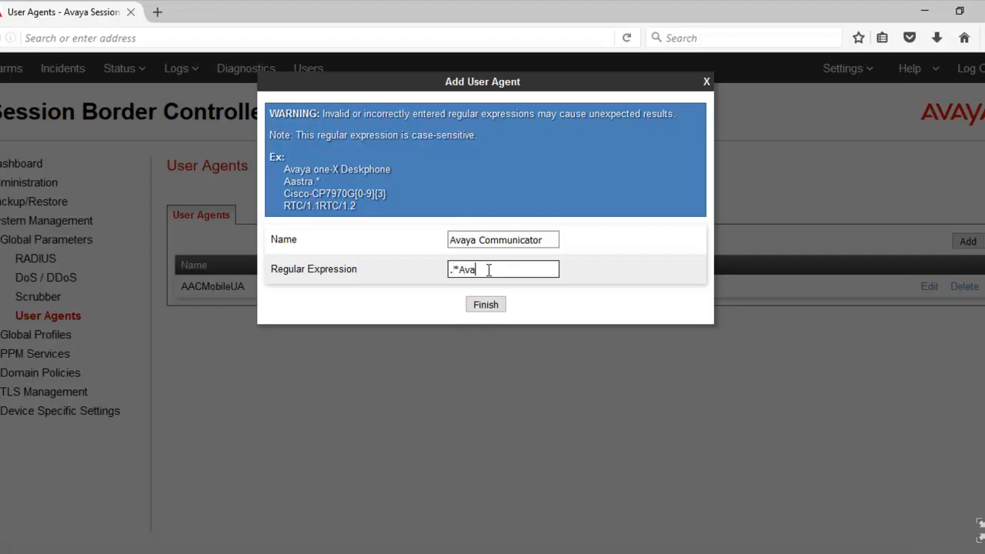
type("ya Communicator")
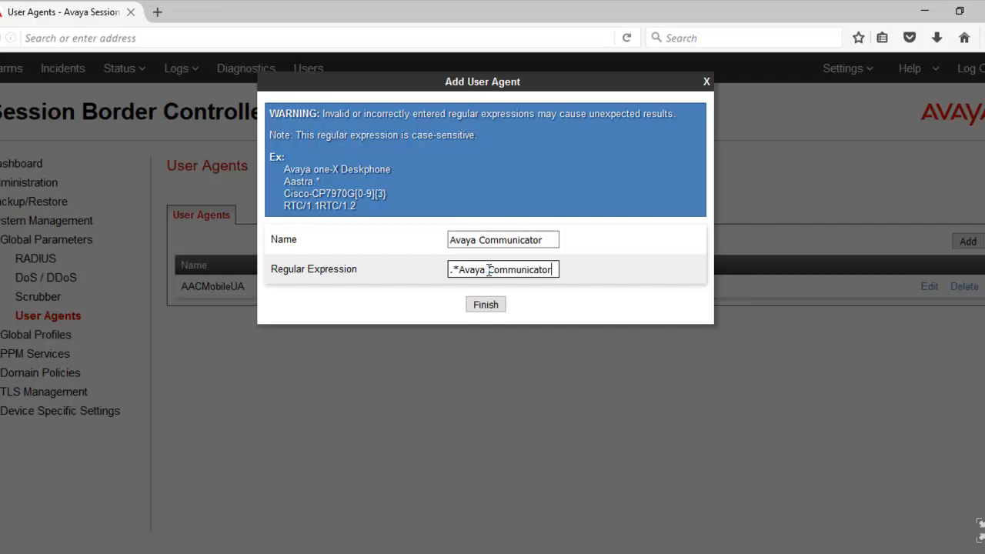
type("*")
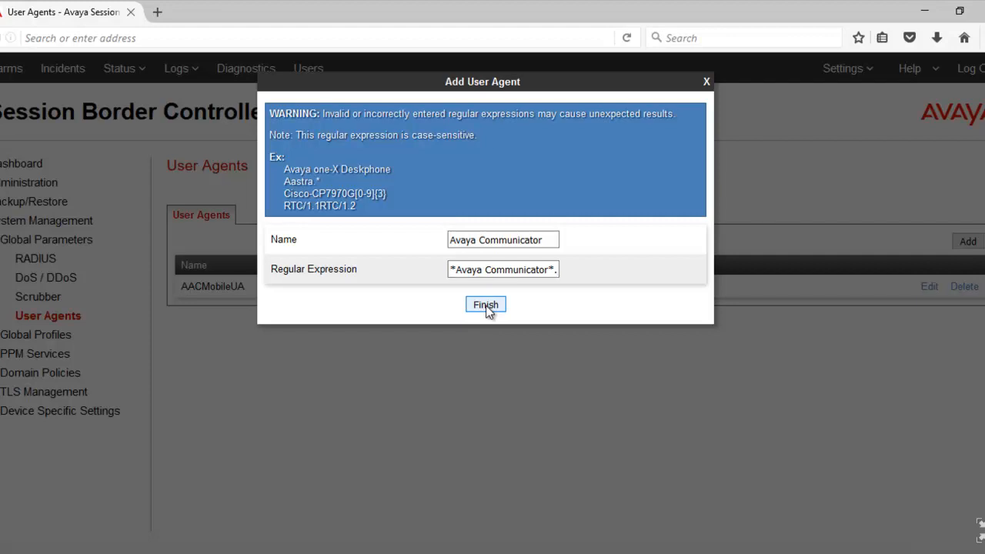
left_click(484, 305)
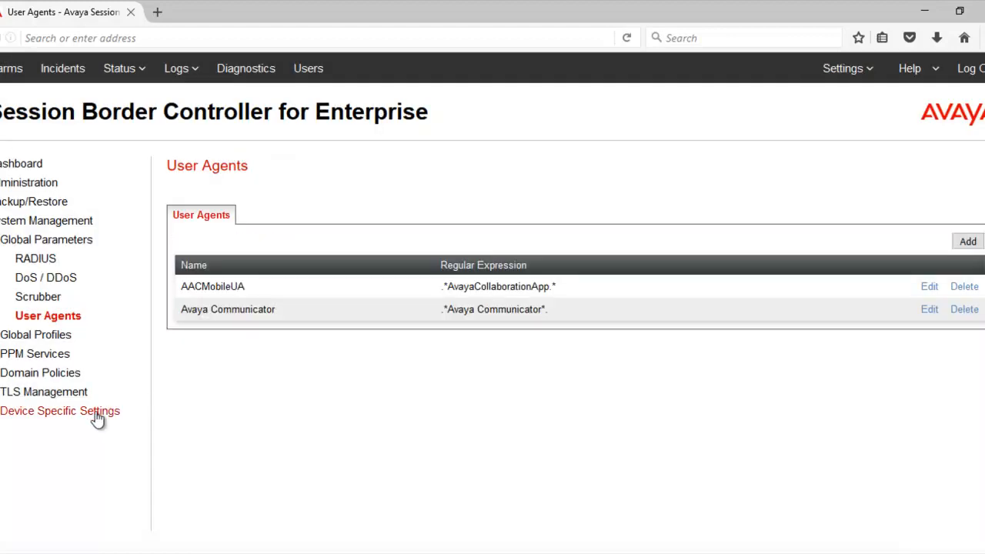
Expand Device Specific Settings and show the SBCE End Point Flows page.
left_click(60, 410)
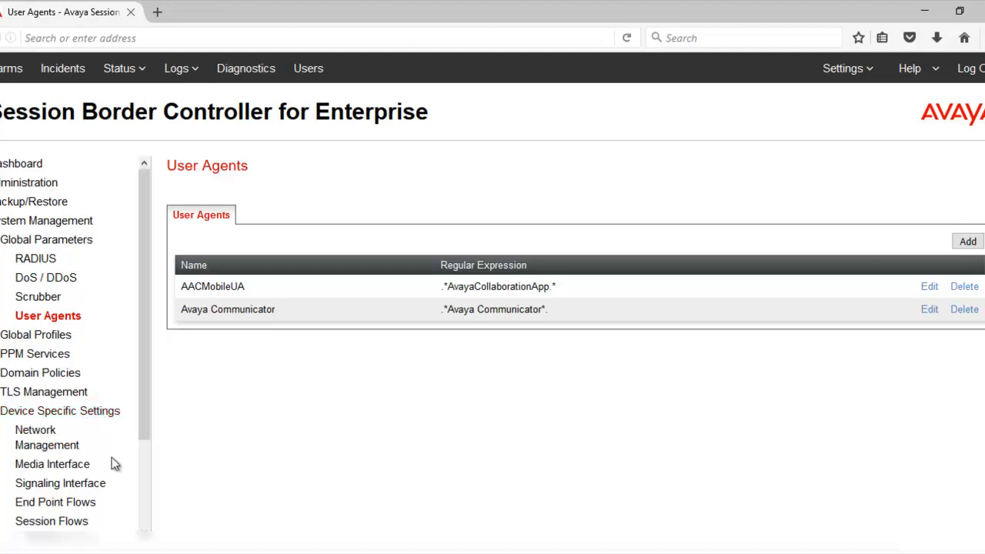
left_click(56, 502)
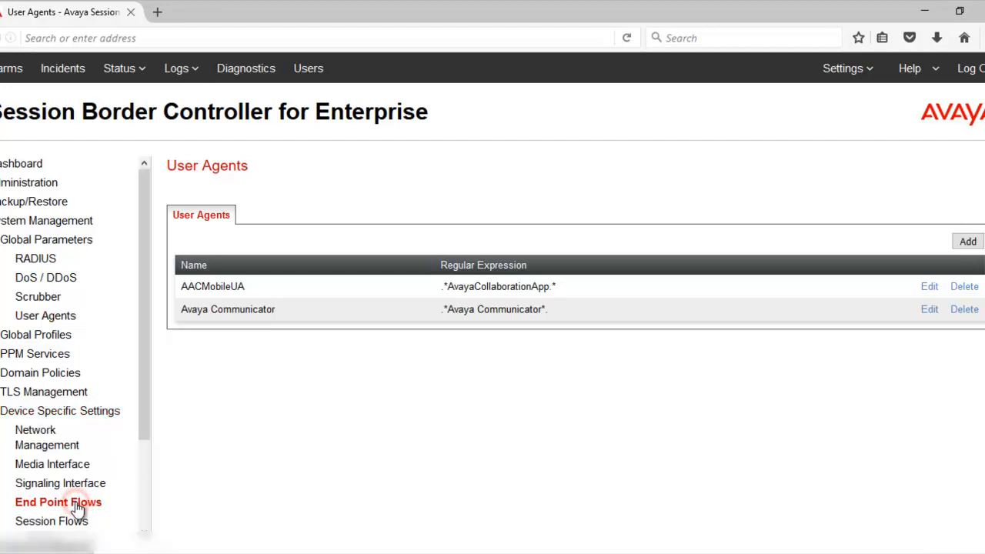
left_click(58, 501)
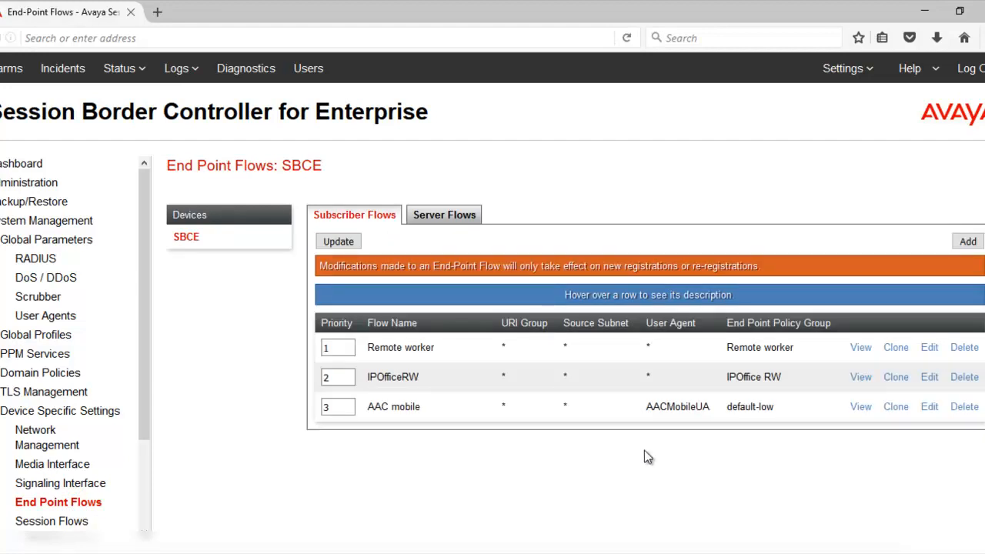
mouse_move(649, 361)
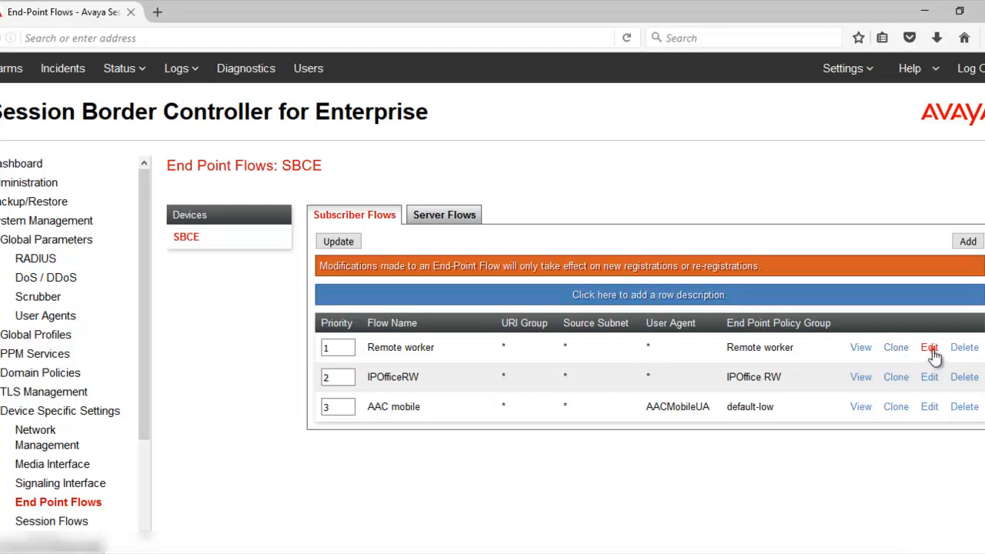
Set the Remote worker flow's User Agent to Avaya Communicator and save.
left_click(929, 347)
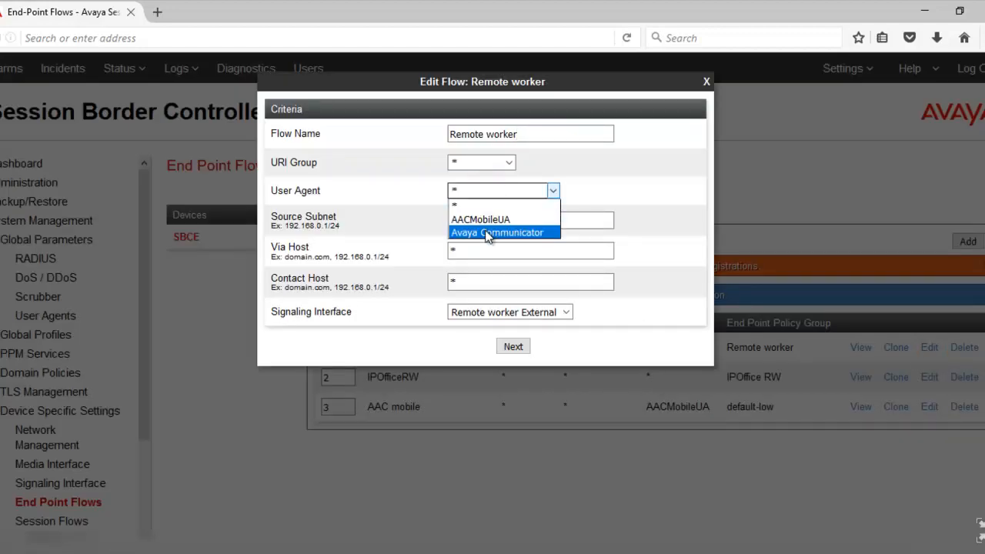
left_click(498, 232)
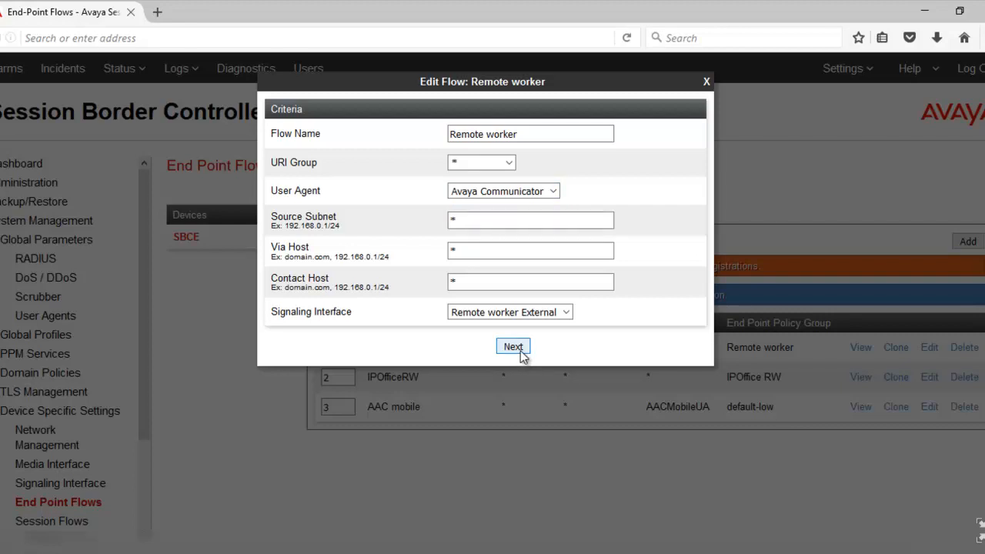
left_click(512, 346)
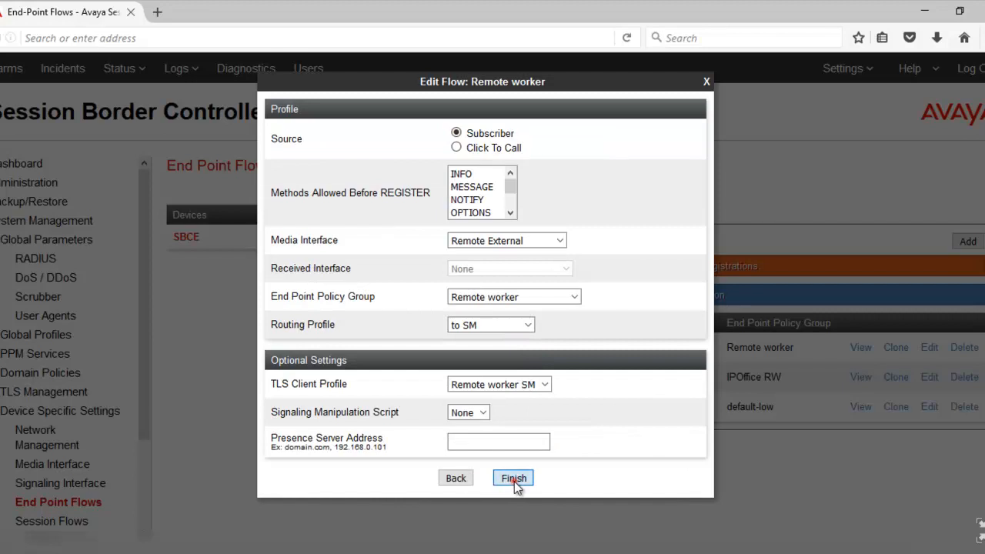
left_click(513, 478)
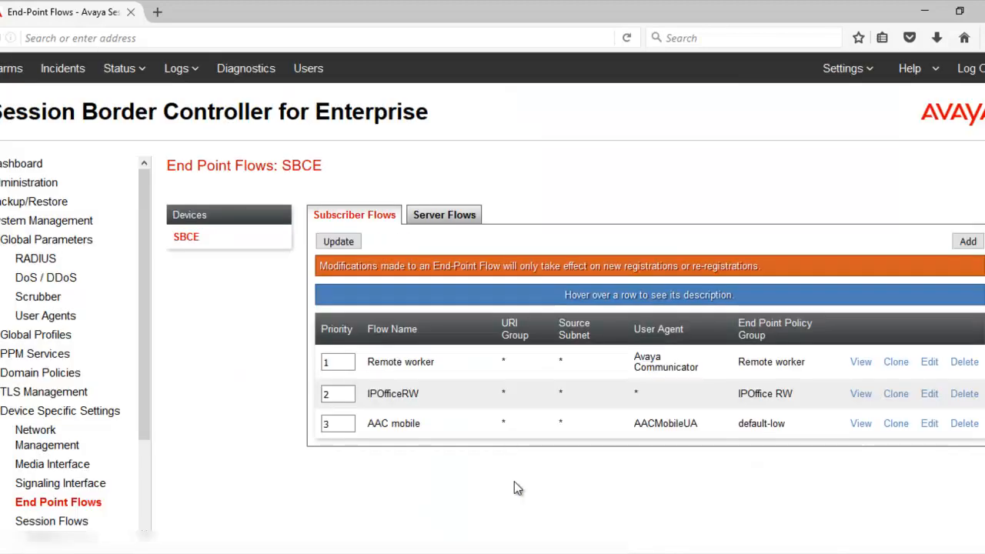